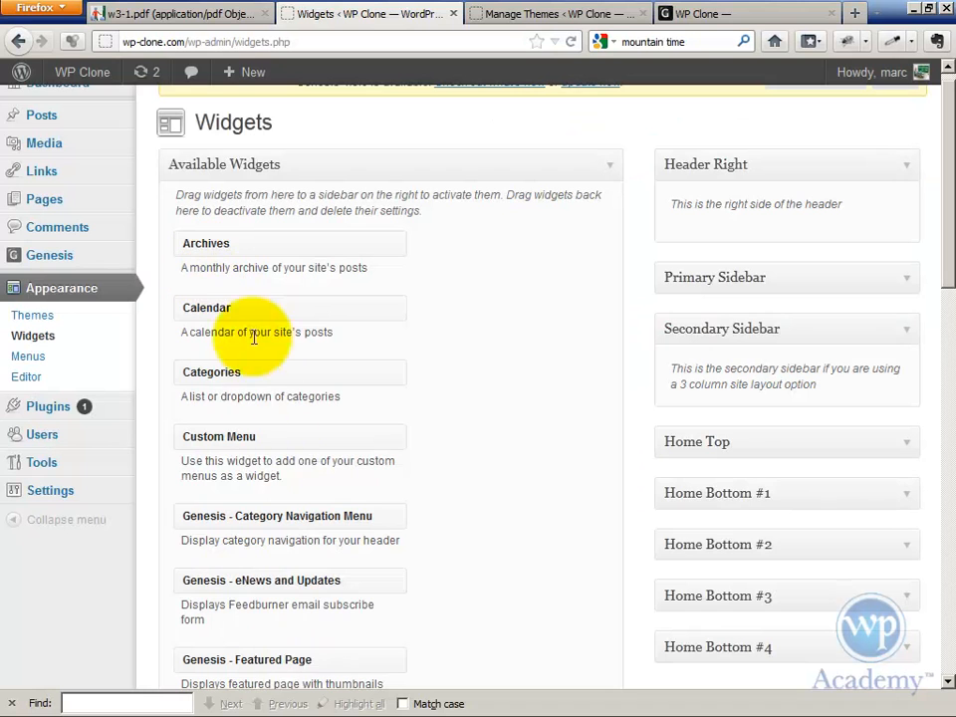
Step: Scroll down the Widgets page and expand the Primary Sidebar area
scroll("down", 3)
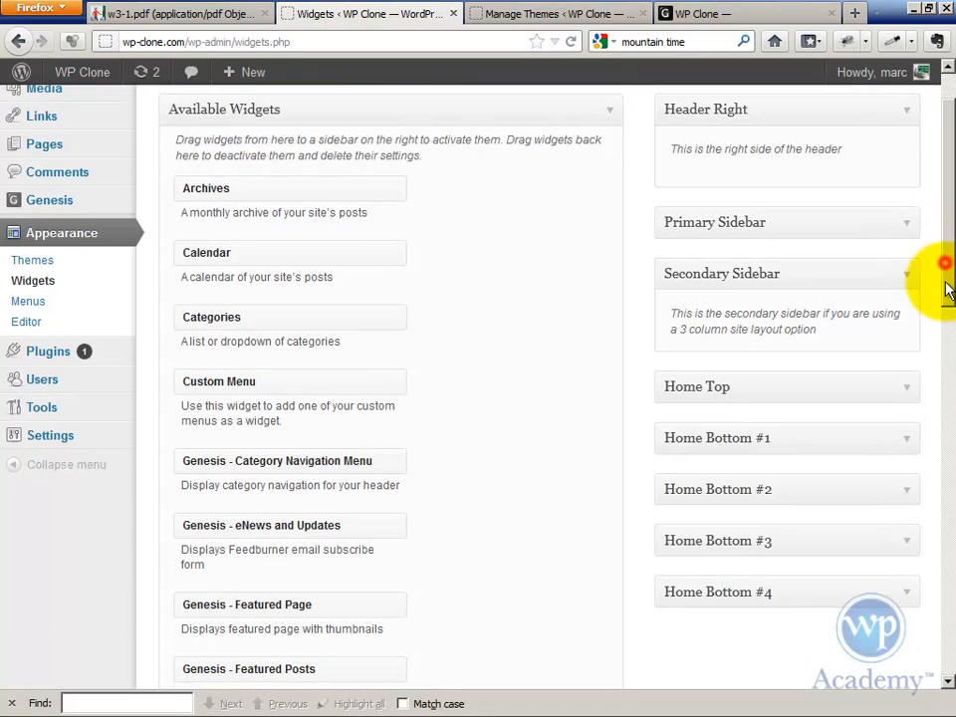
mouse_move(389, 304)
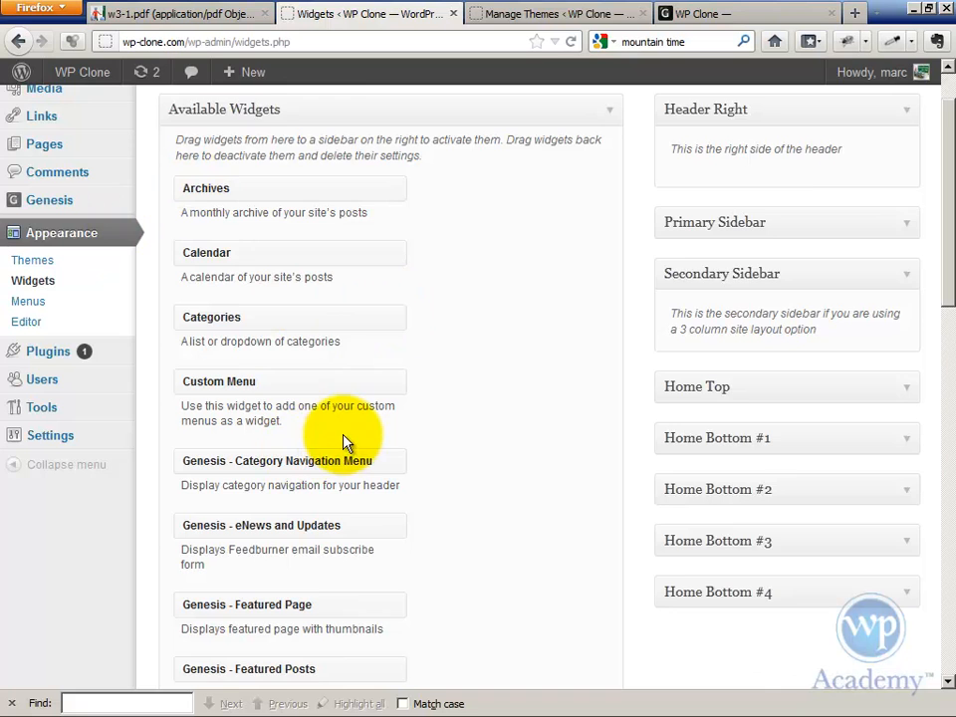
scroll("down", 3)
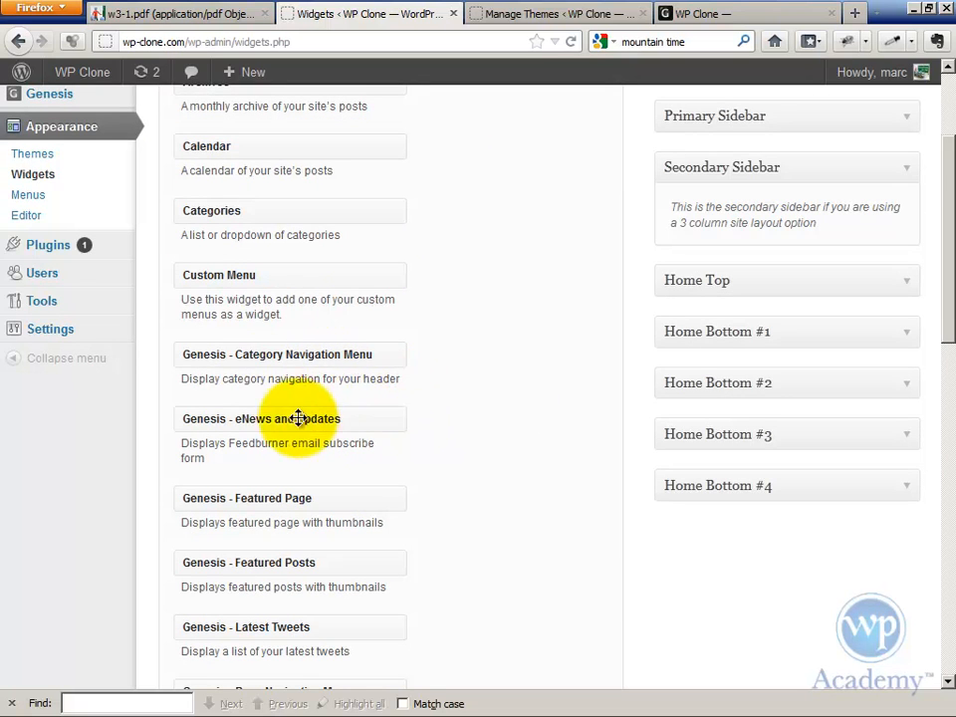
scroll("down", 3)
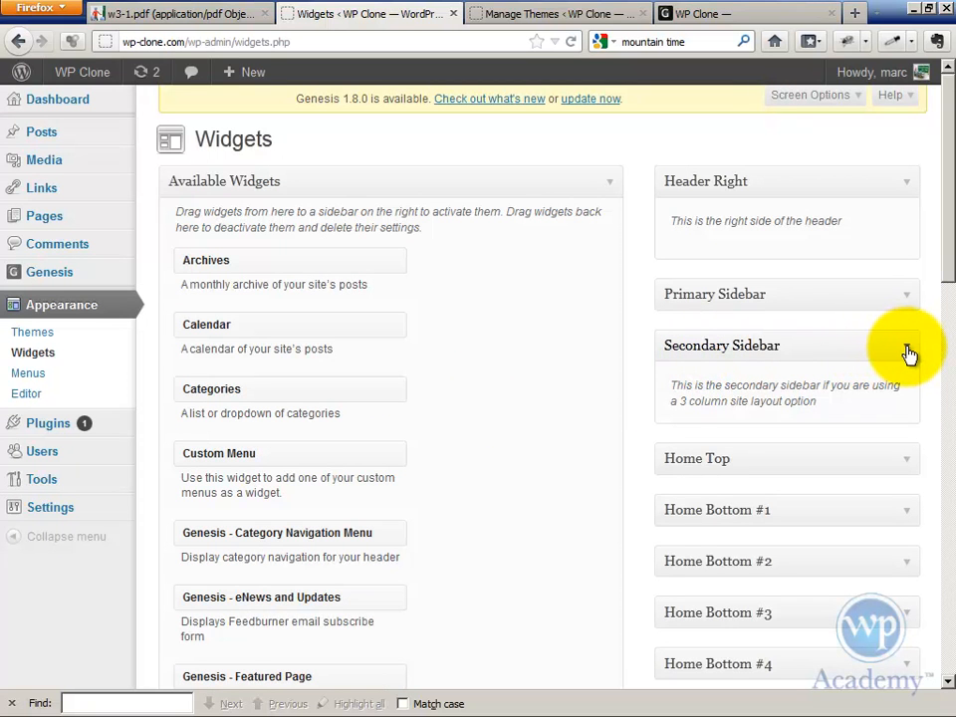
left_click(905, 344)
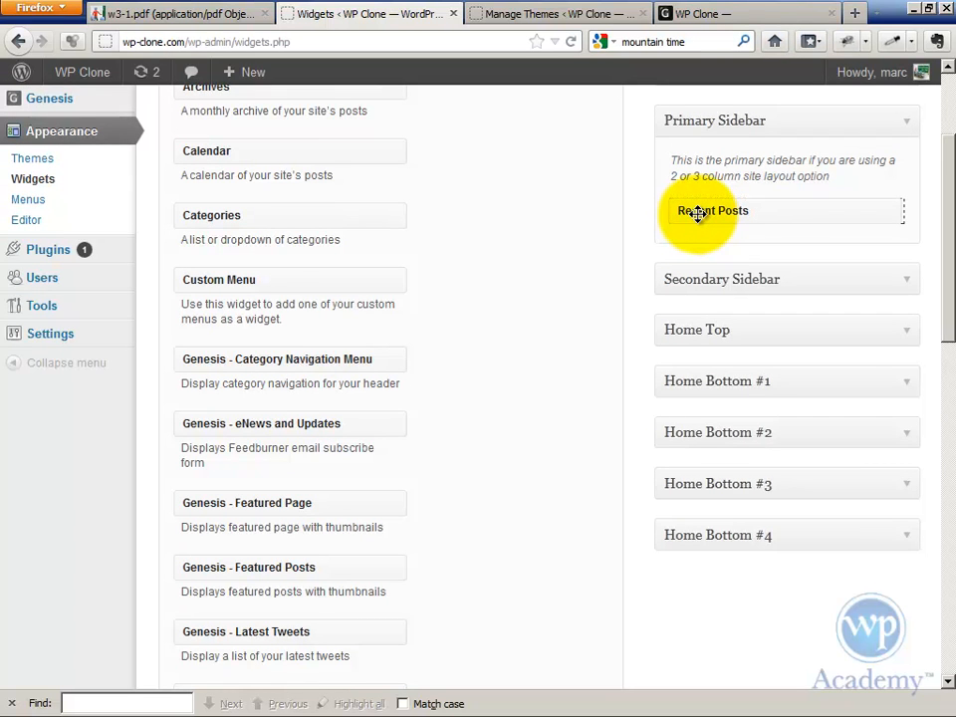
Step: Expand the Recent Posts widget's settings and title it 'News'
left_click(713, 210)
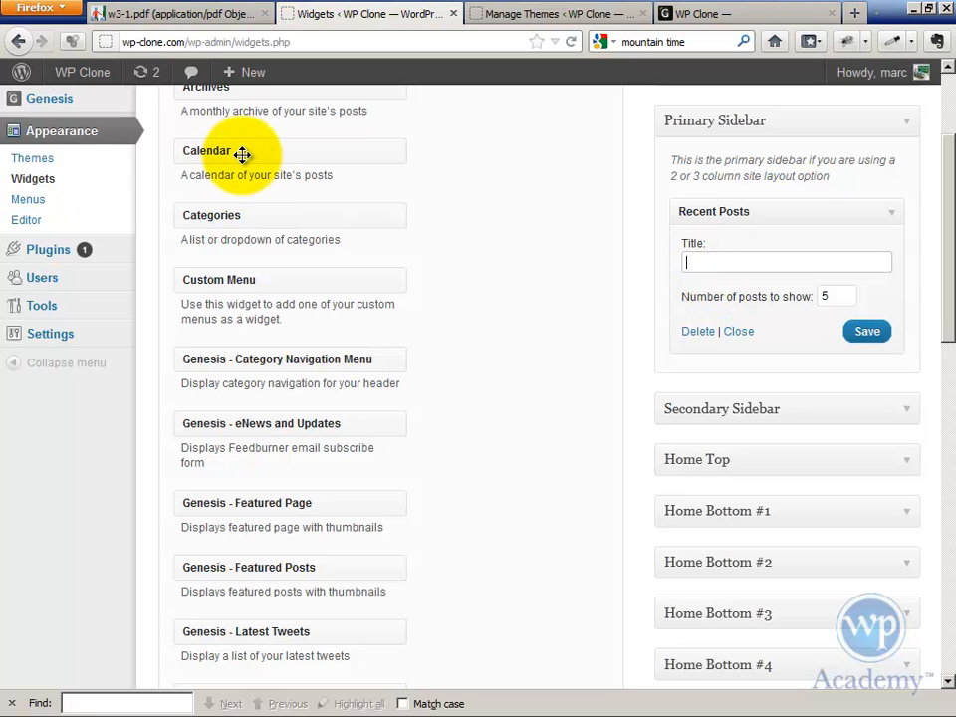
type("N")
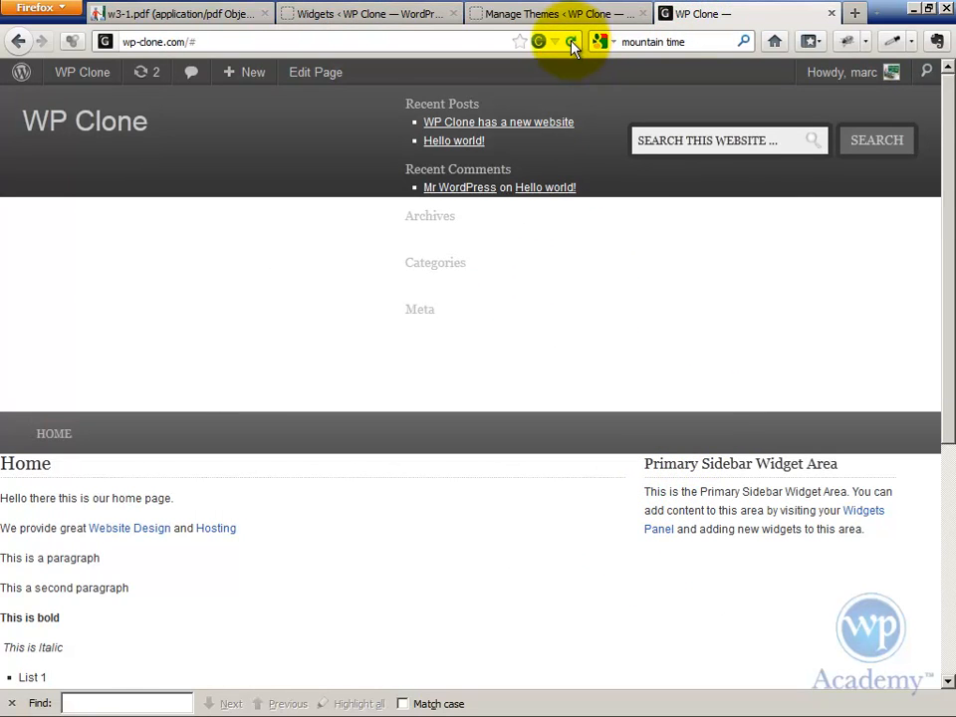
Step: Reload the WP Clone homepage to check the News widget in the sidebar
left_click(573, 41)
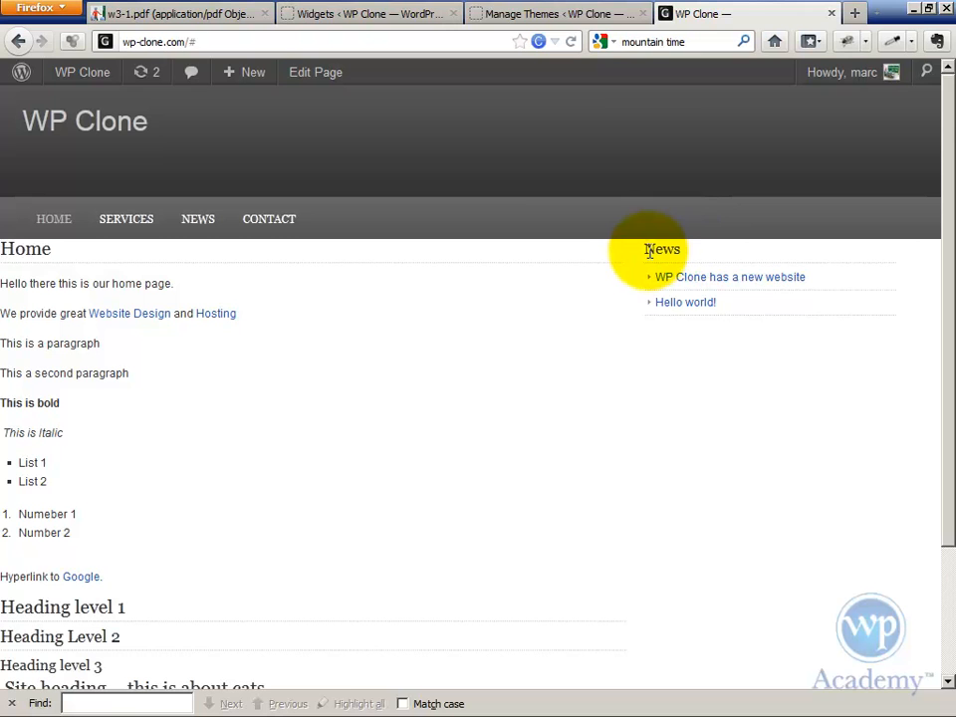
mouse_move(678, 306)
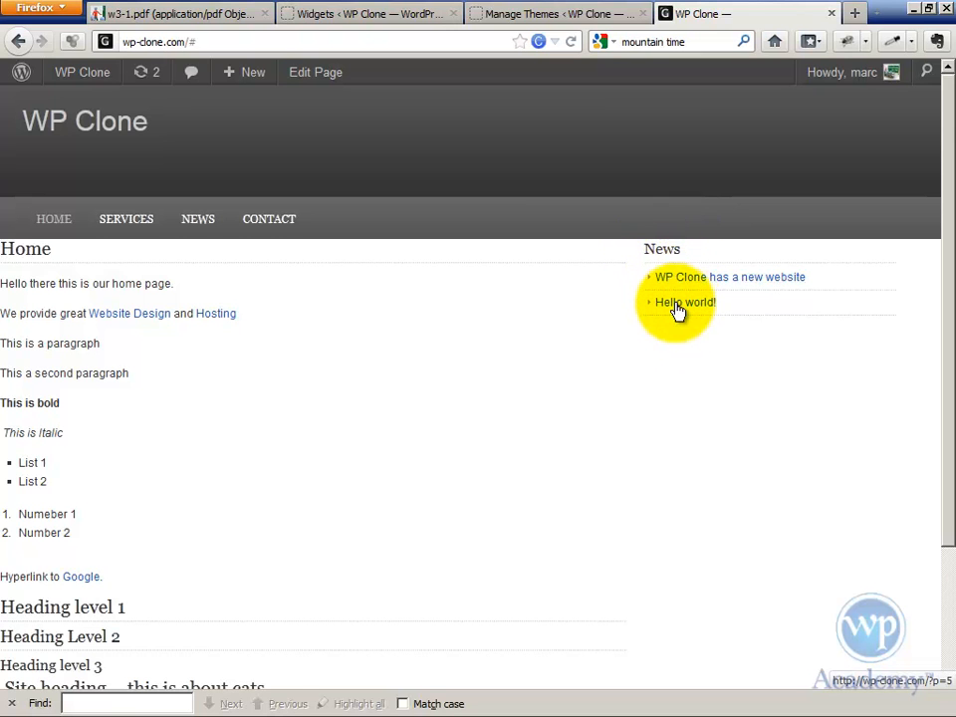
mouse_move(680, 277)
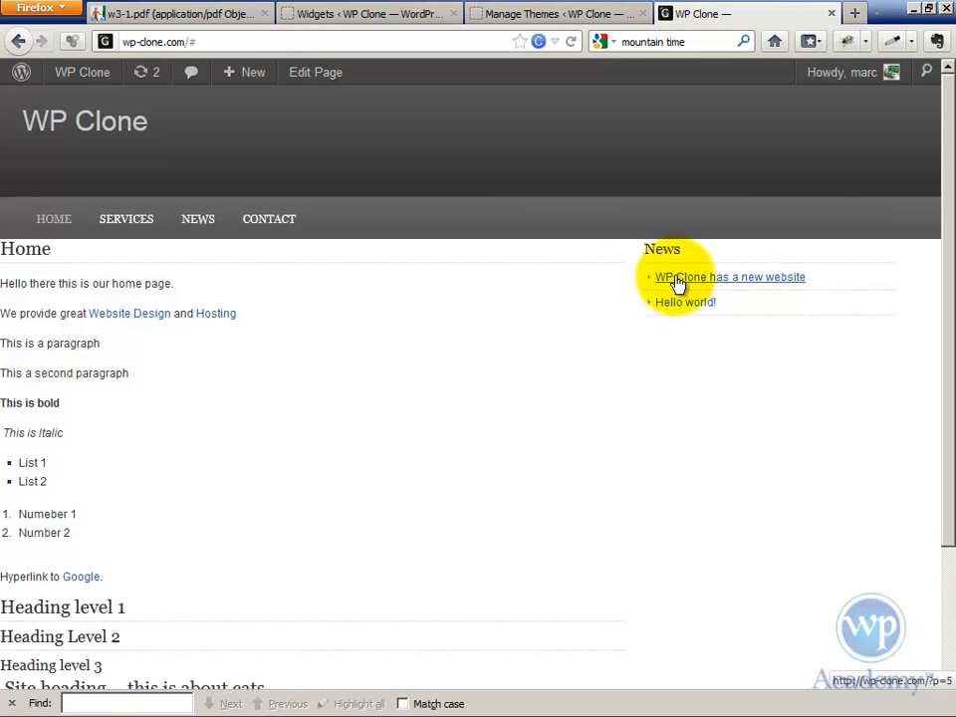